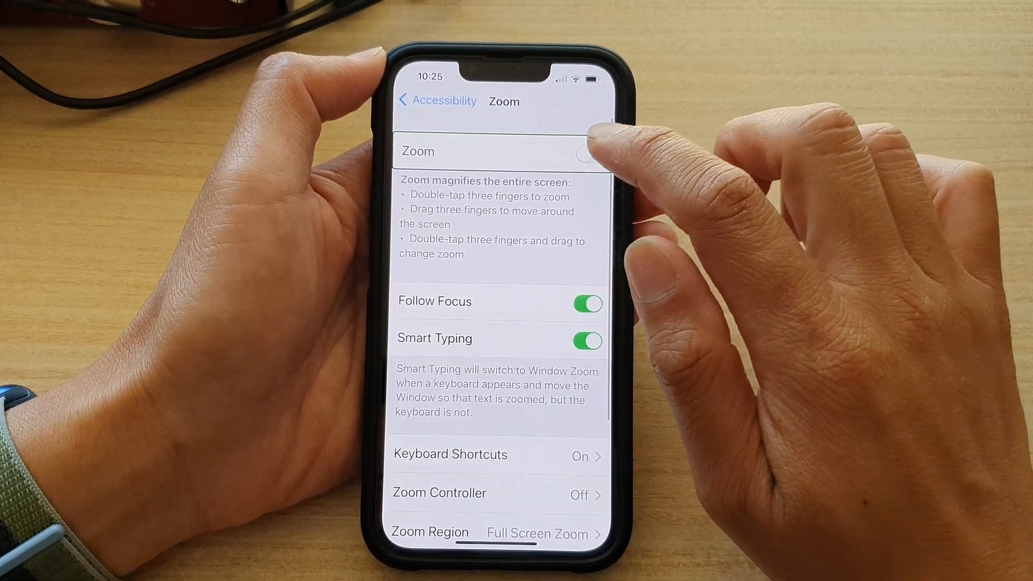
{"action": "left_click", "coordinate": [585, 152]}
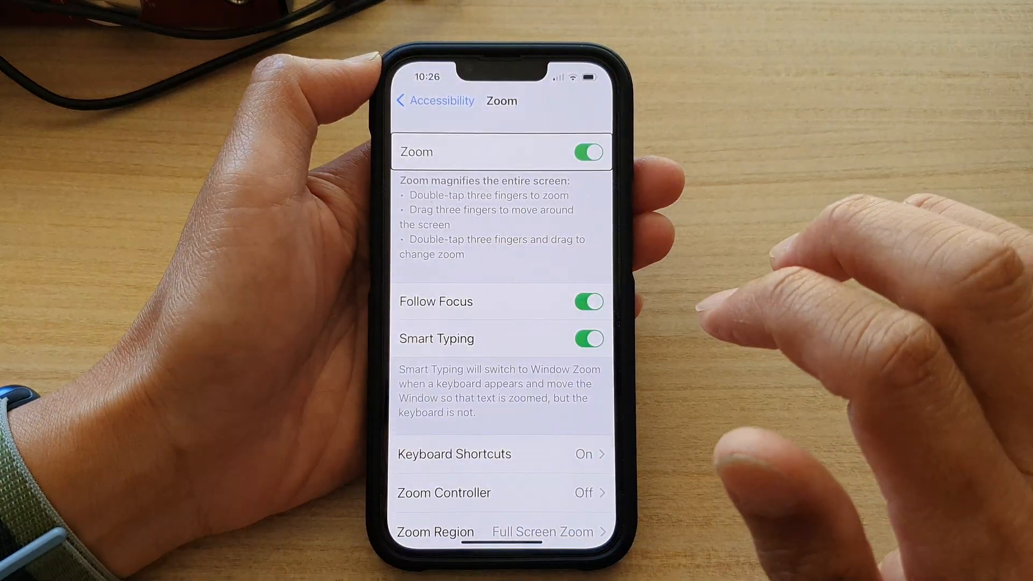
{"action": "left_click", "coordinate": [585, 152]}
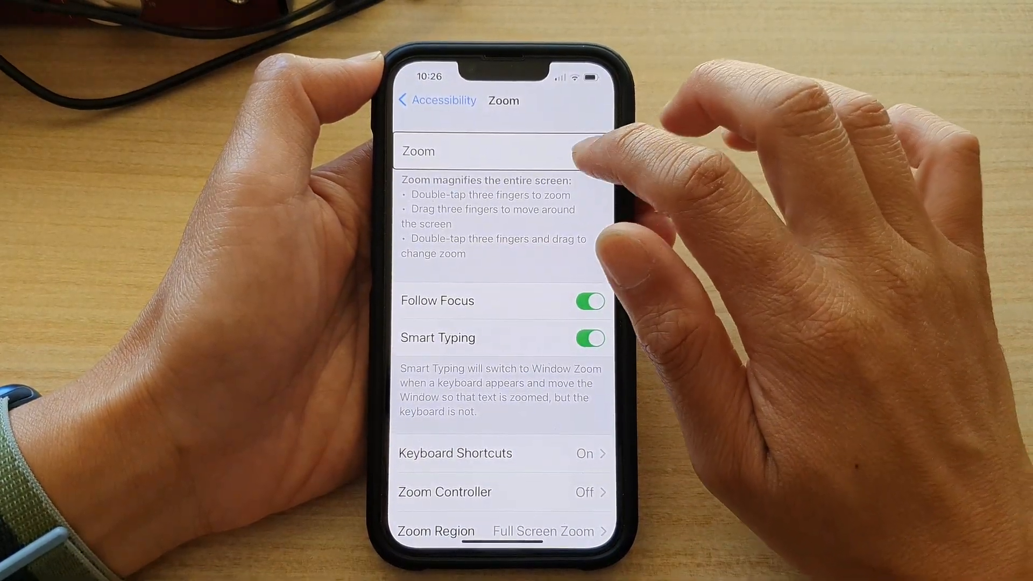
{"action": "left_click", "coordinate": [588, 151]}
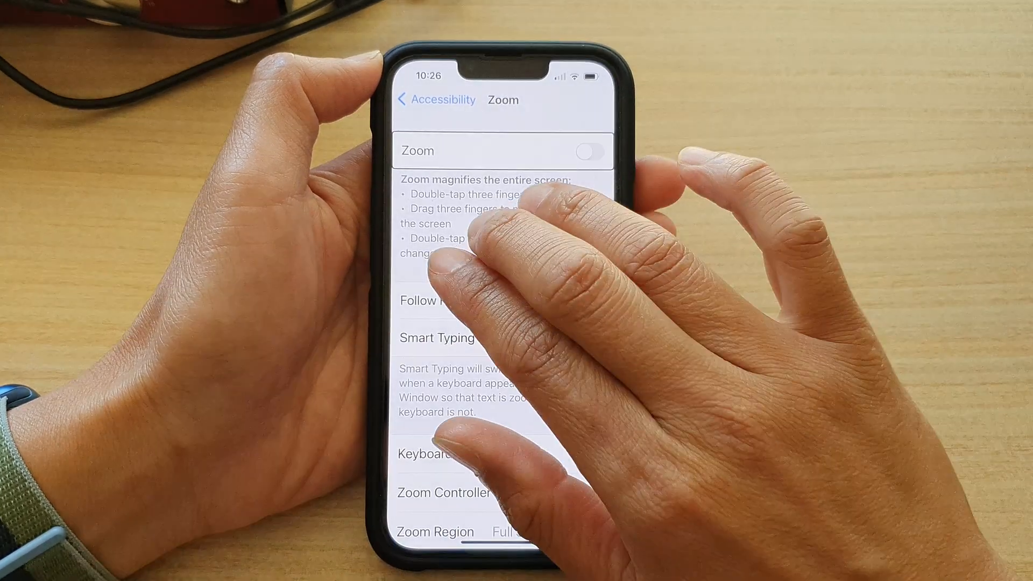